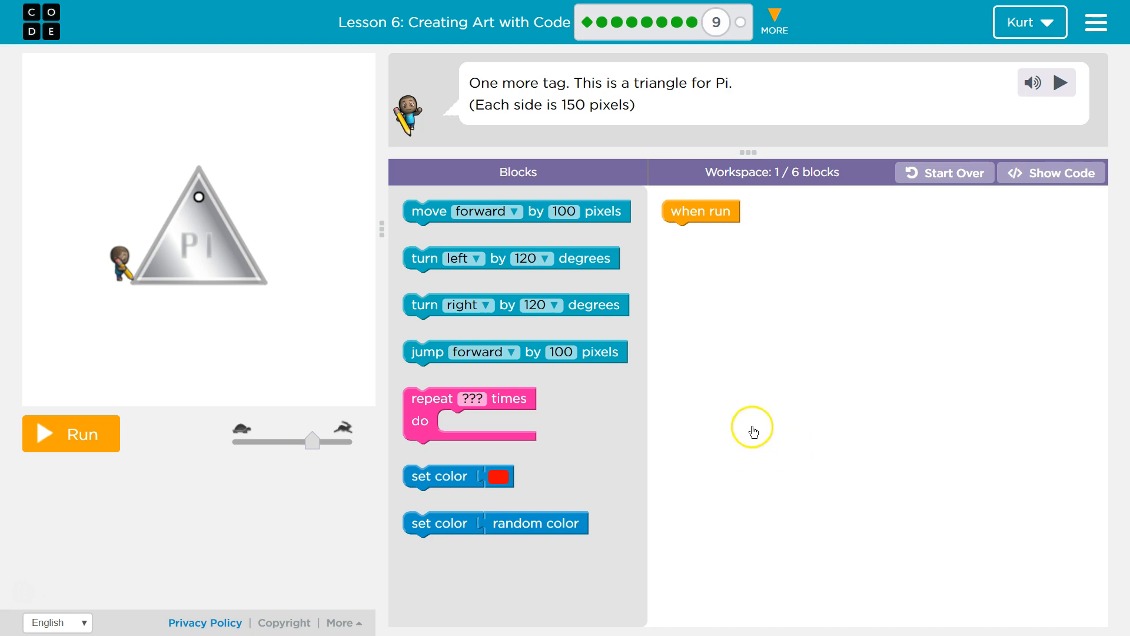
mouse_move(799, 465)
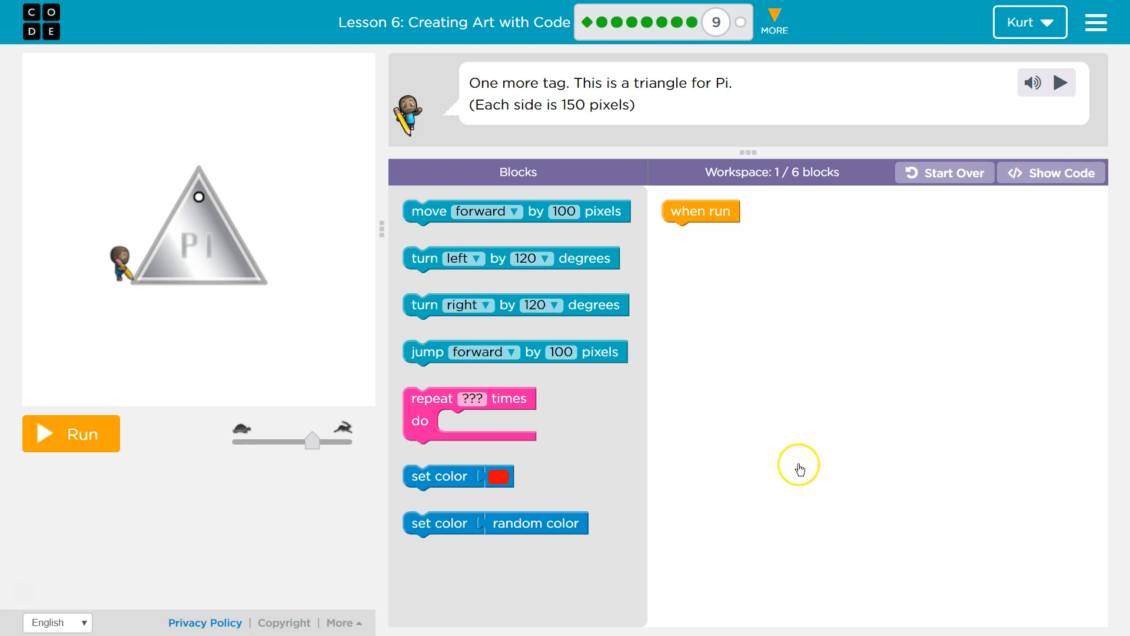
mouse_move(574, 104)
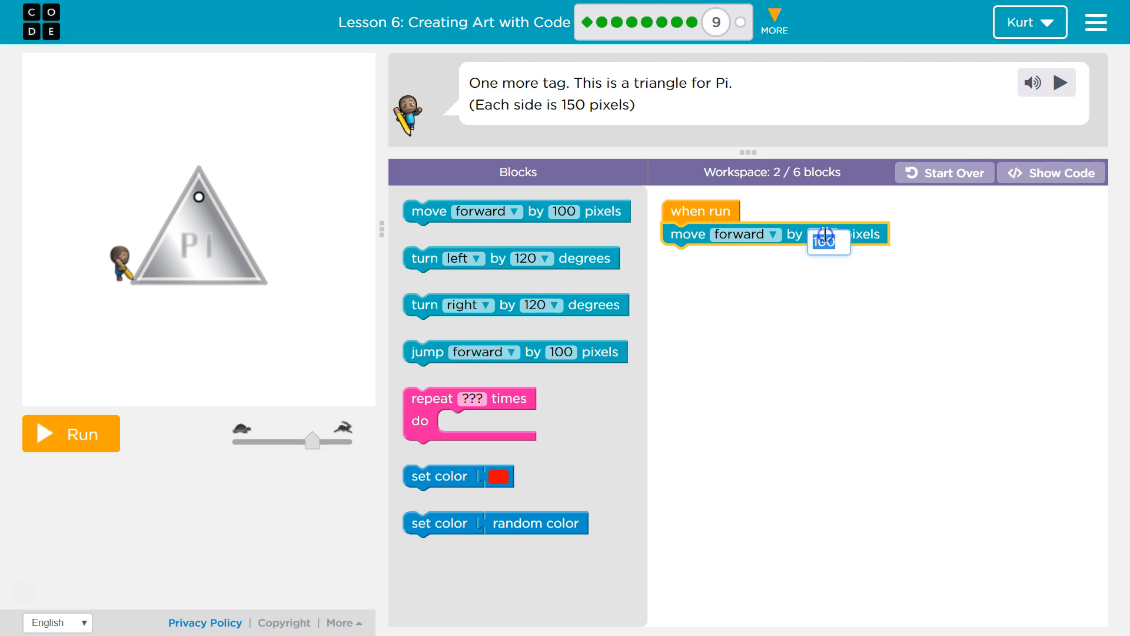
Build move forward 150, turn left 120, move forward 150 and test-run it
type("150")
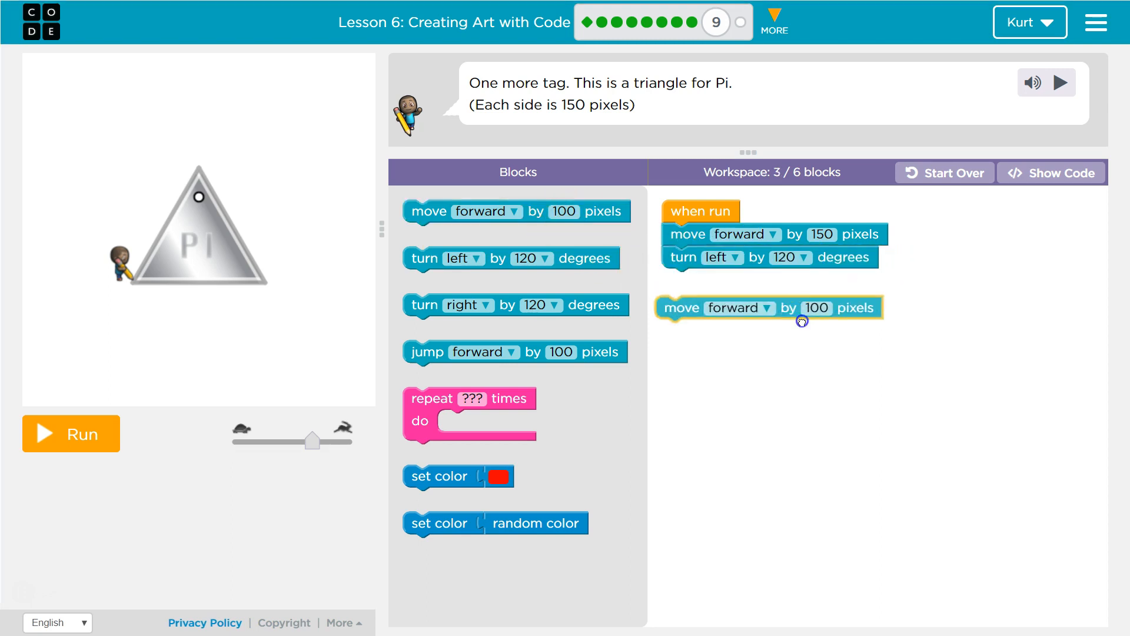
left_click(818, 308)
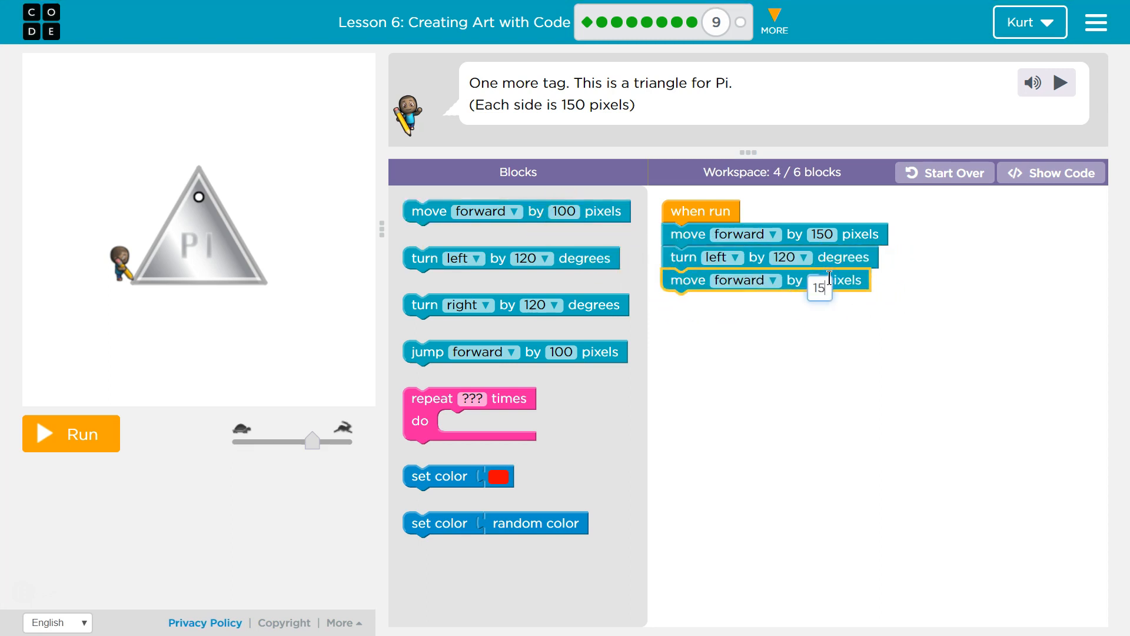
left_click(71, 434)
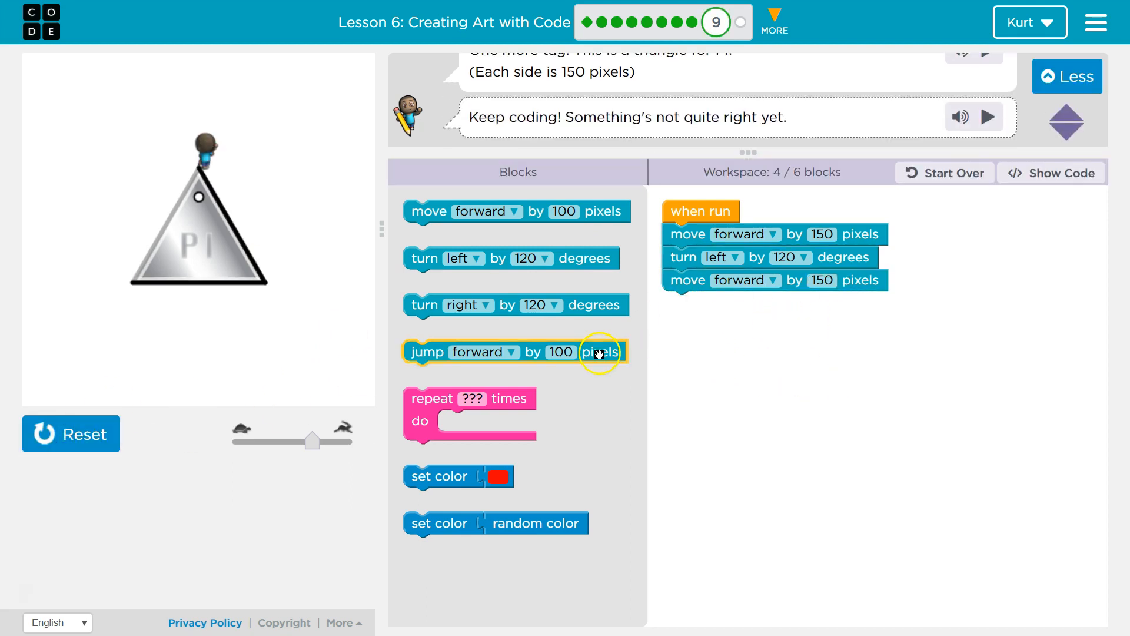
mouse_move(502, 257)
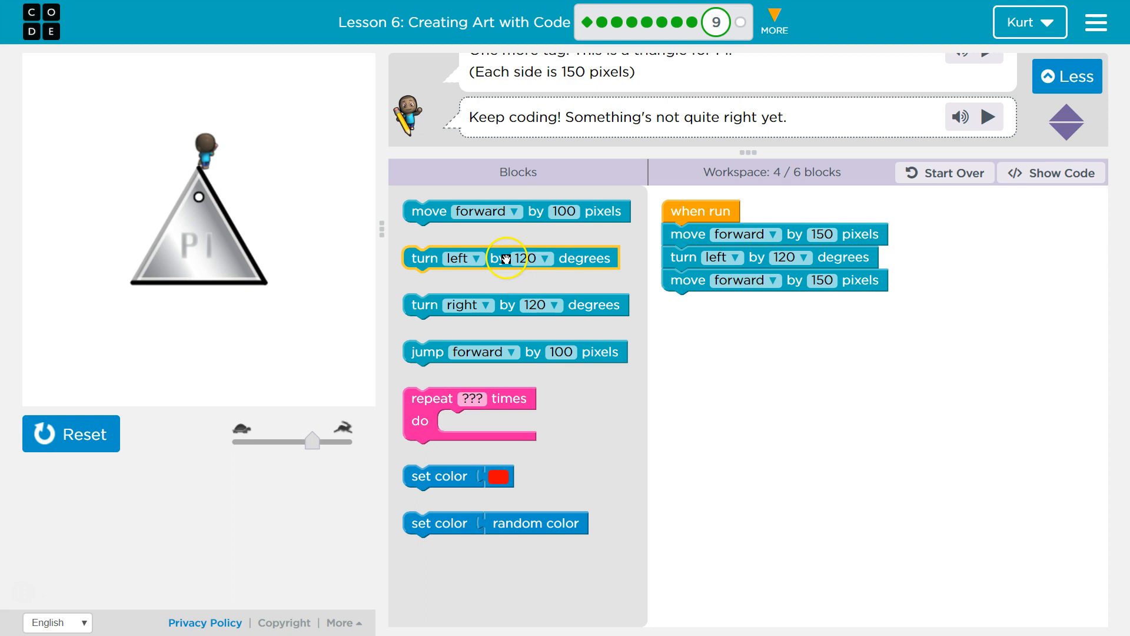
Add a second turn left 120 and a third move forward 150 to the program
left_click_drag(512, 257, 764, 303)
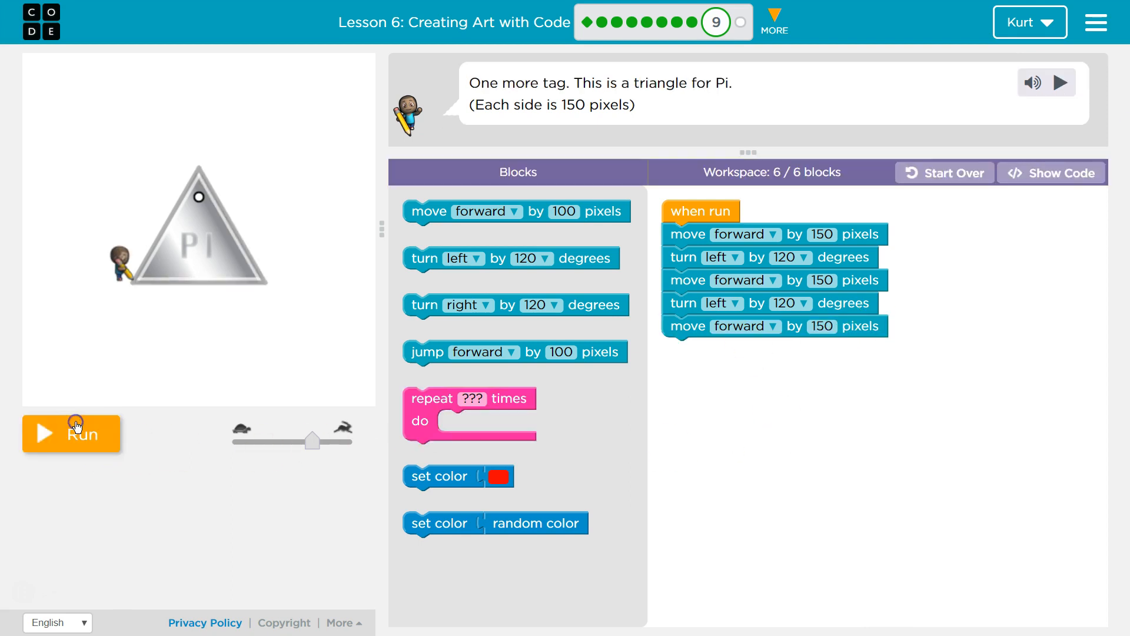
Run the six-block program to trace the full Pi triangle
left_click(75, 424)
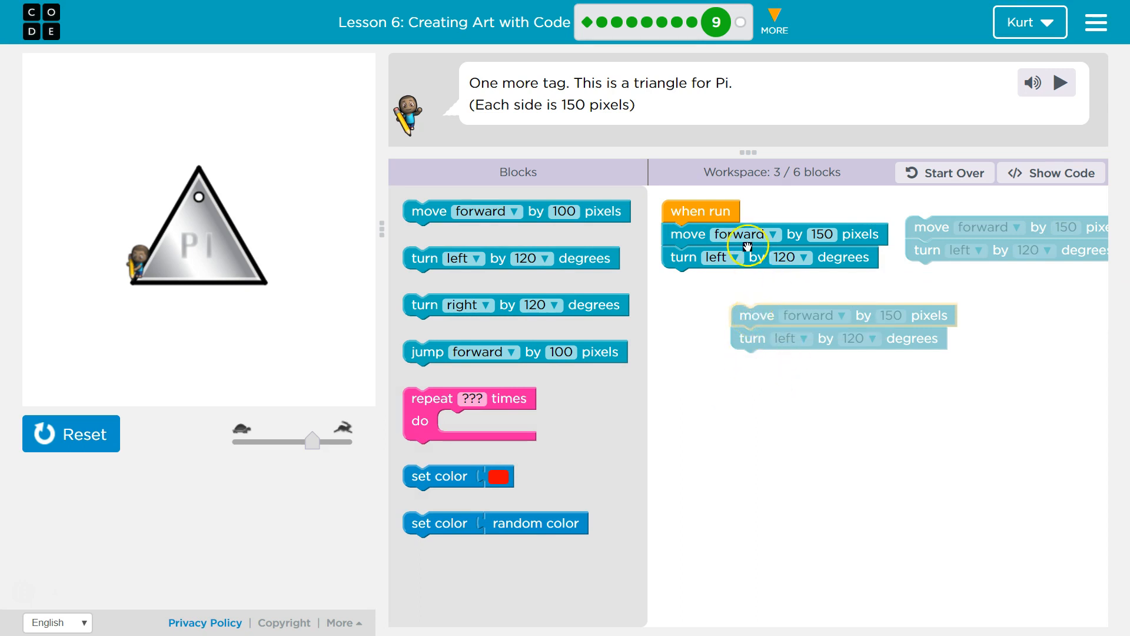
Wrap the move 150 / turn left 120 pair in a repeat 3 times loop under when run
left_click_drag(750, 321, 497, 306)
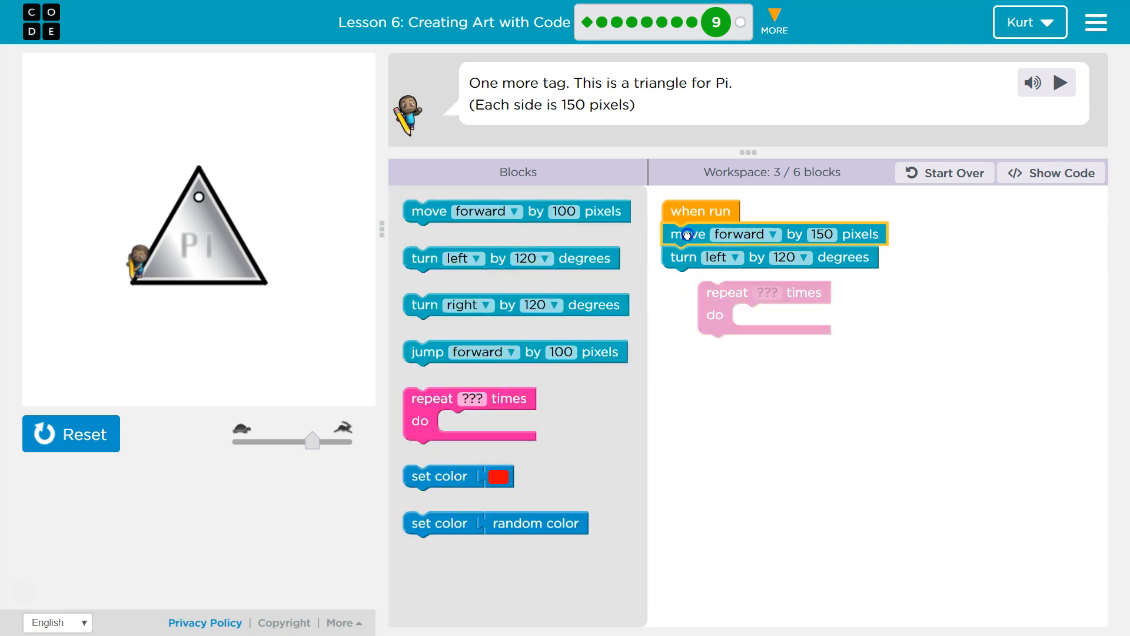
left_click_drag(685, 234, 765, 315)
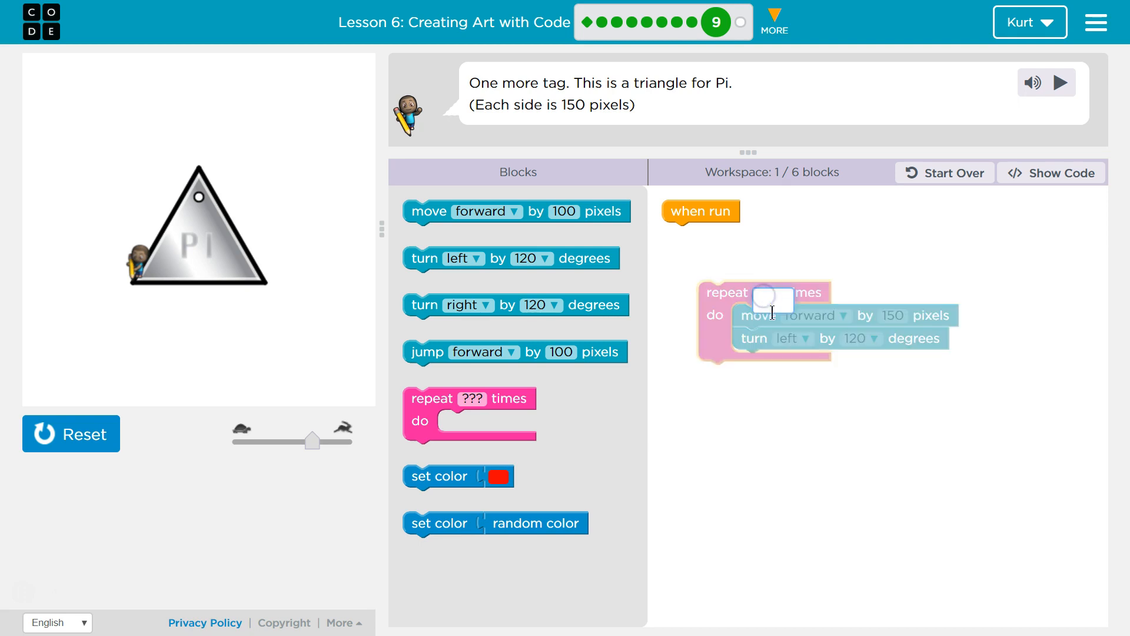
type("3")
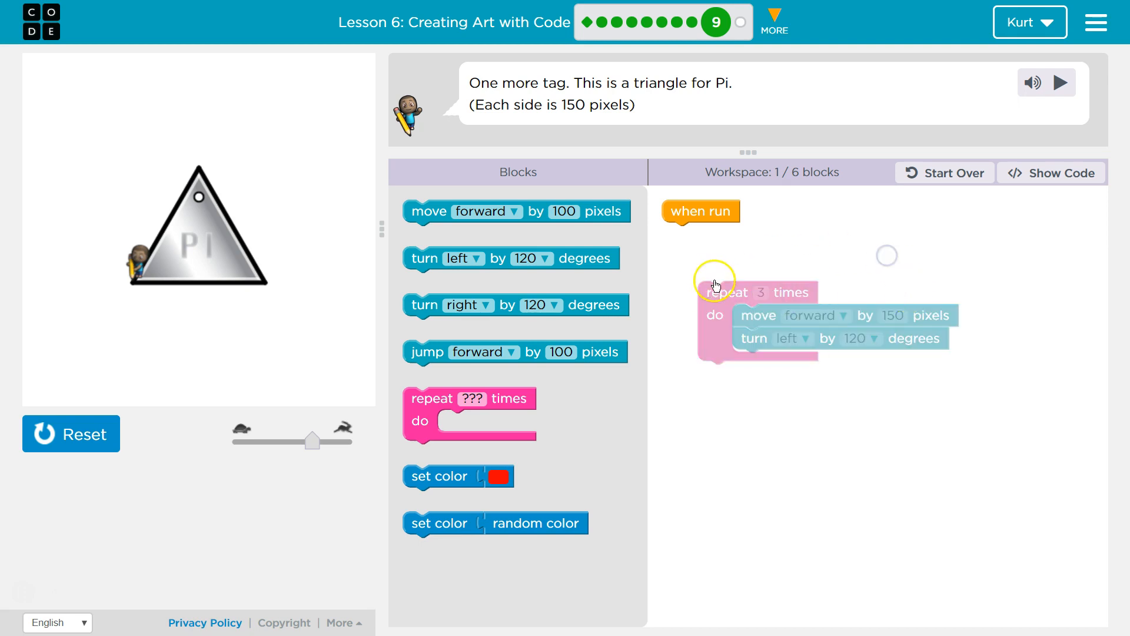
left_click_drag(729, 292, 694, 233)
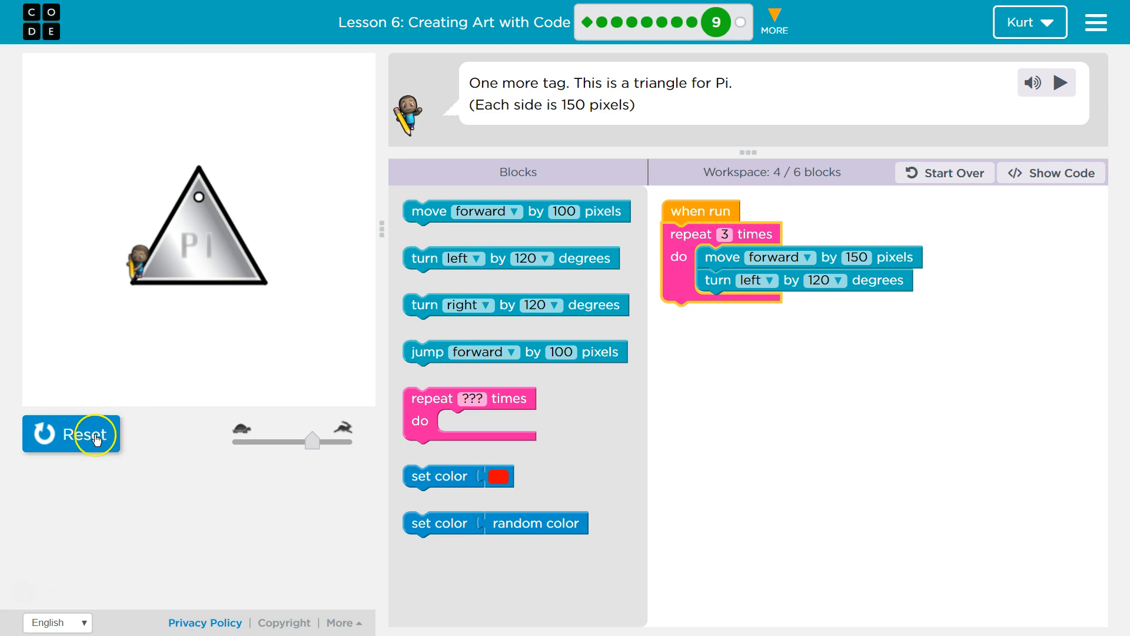
left_click(88, 445)
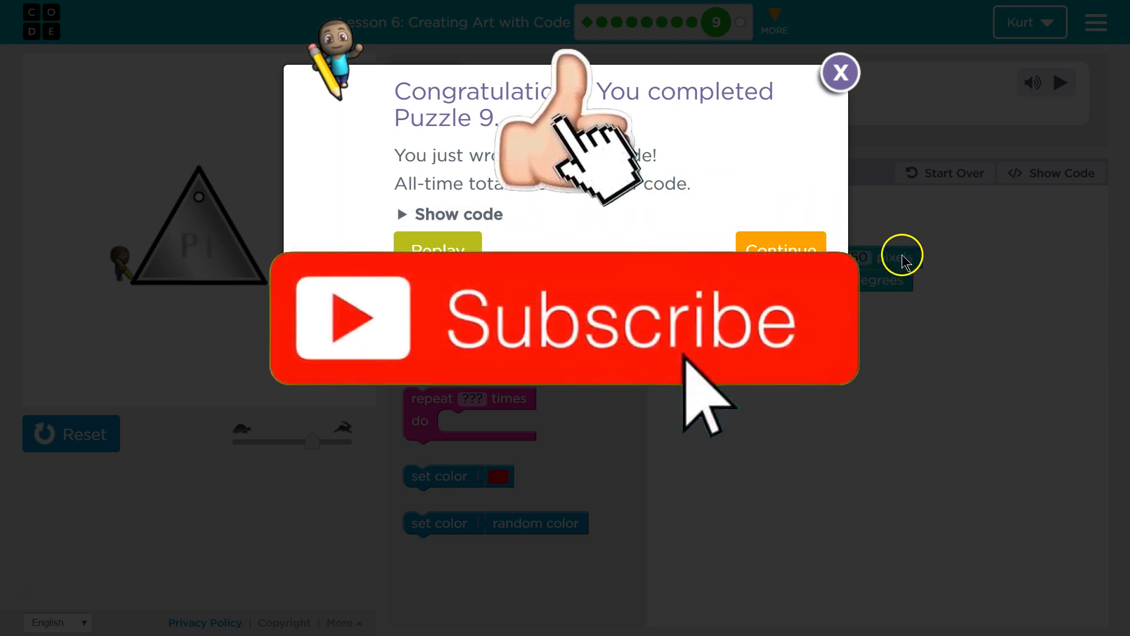
mouse_move(678, 124)
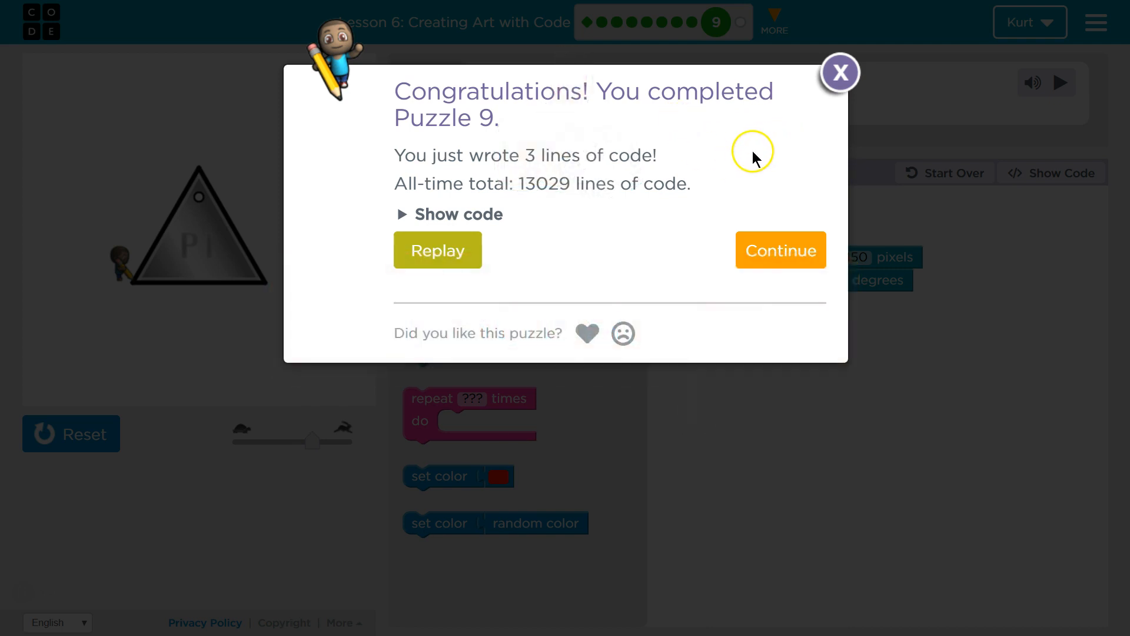
mouse_move(751, 162)
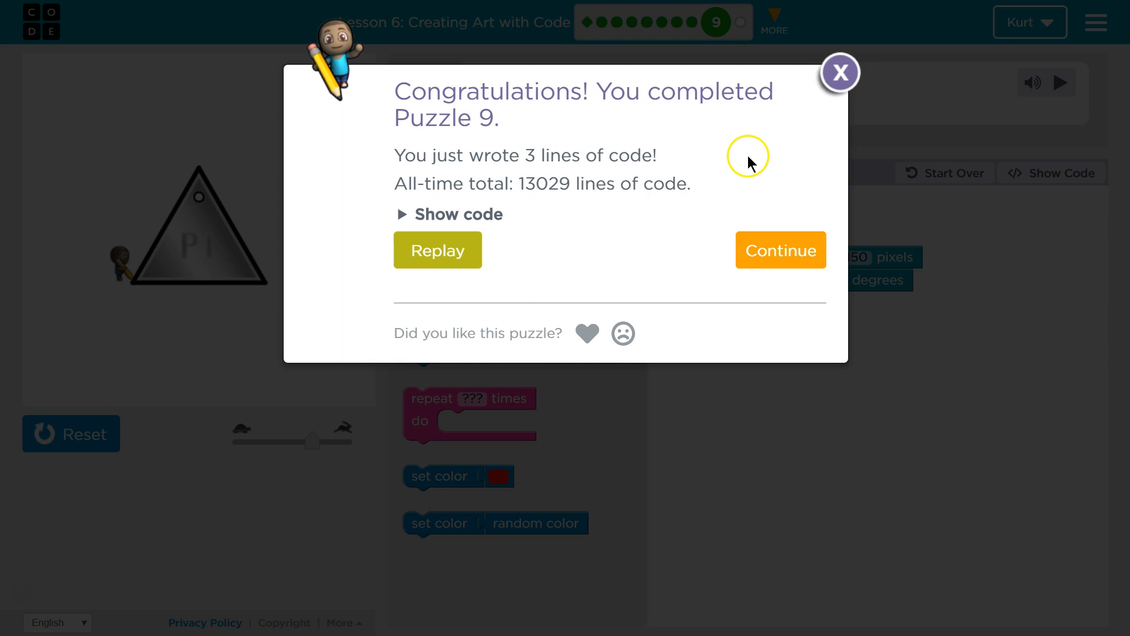